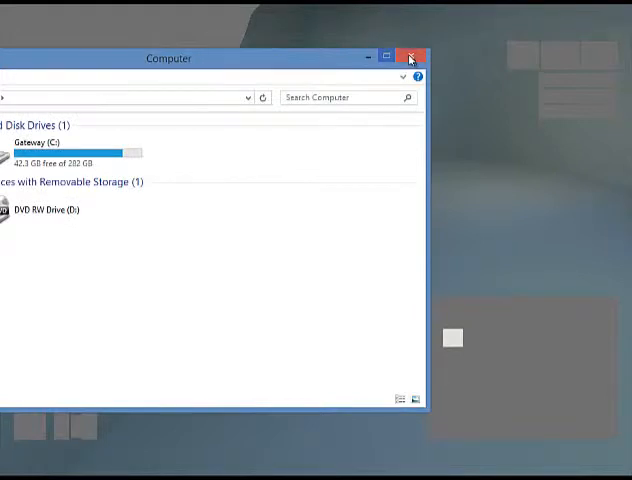
# Close the Computer window that lists the drives.
pyautogui.click(410, 56)
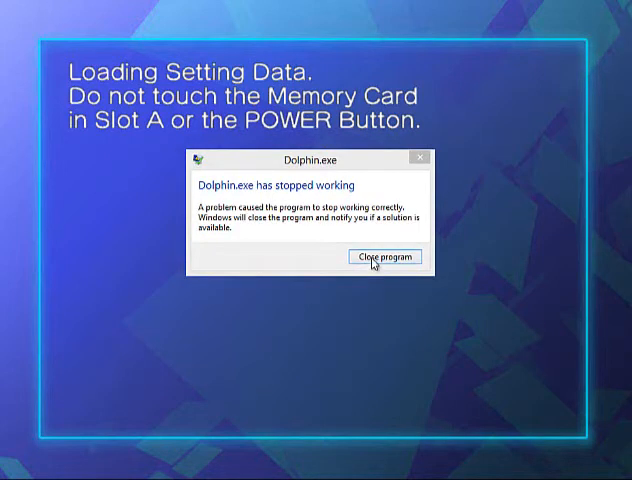
# Dismiss the Dolphin.exe stopped-working dialog with 'Close program'.
pyautogui.click(384, 256)
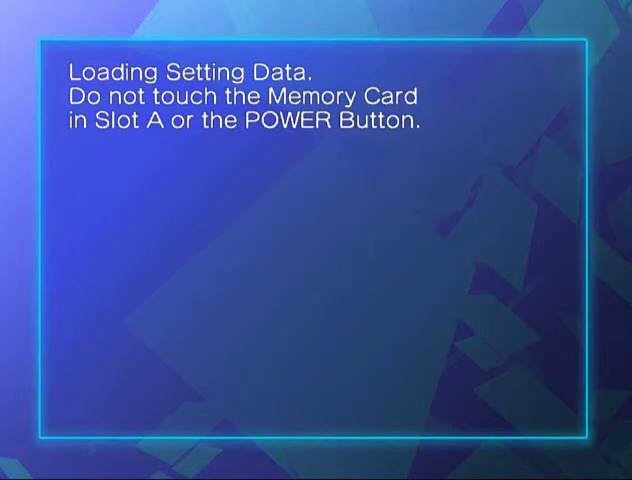